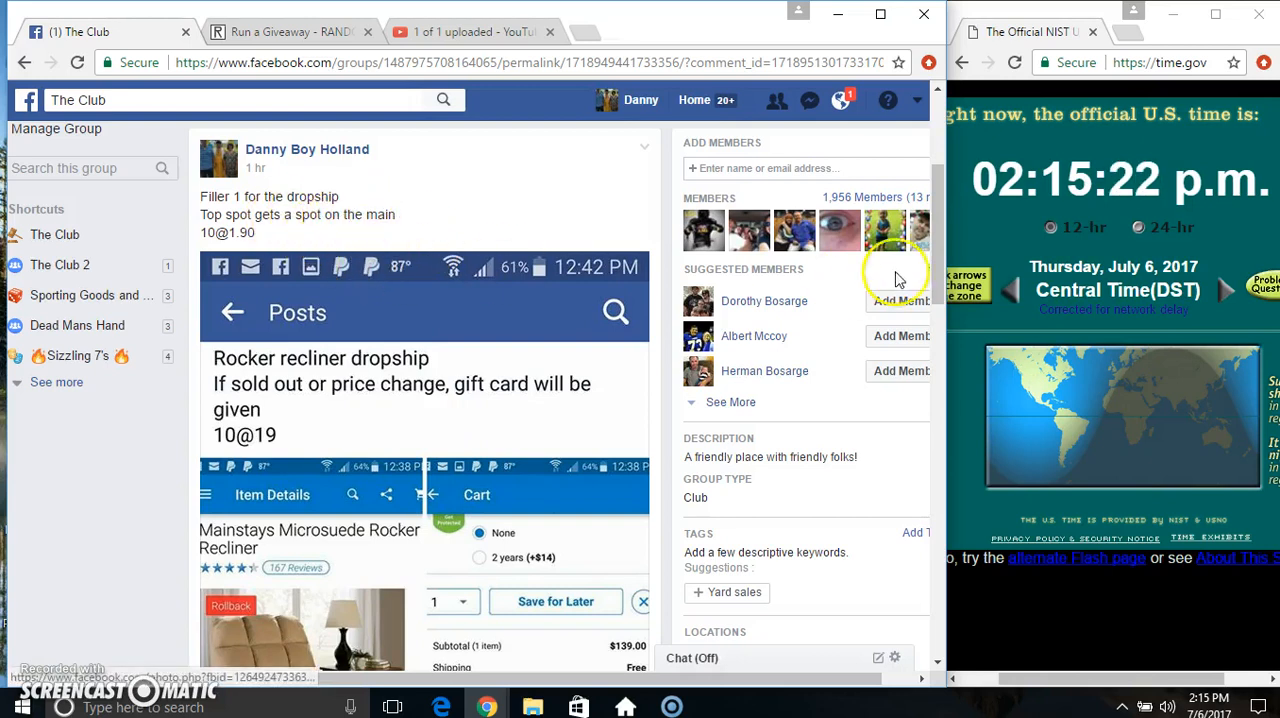
Roll 2d6 to set the giveaway to 7 rounds and dismiss the result
scroll(down, 3)
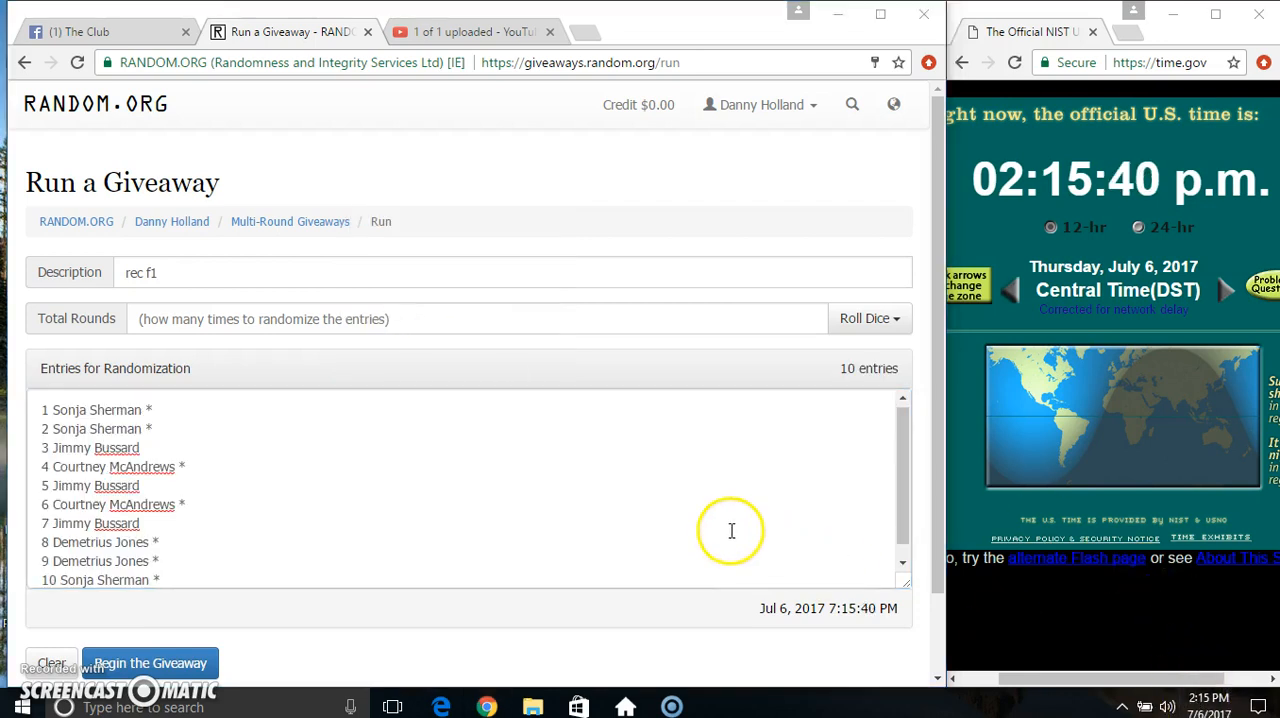
click(868, 318)
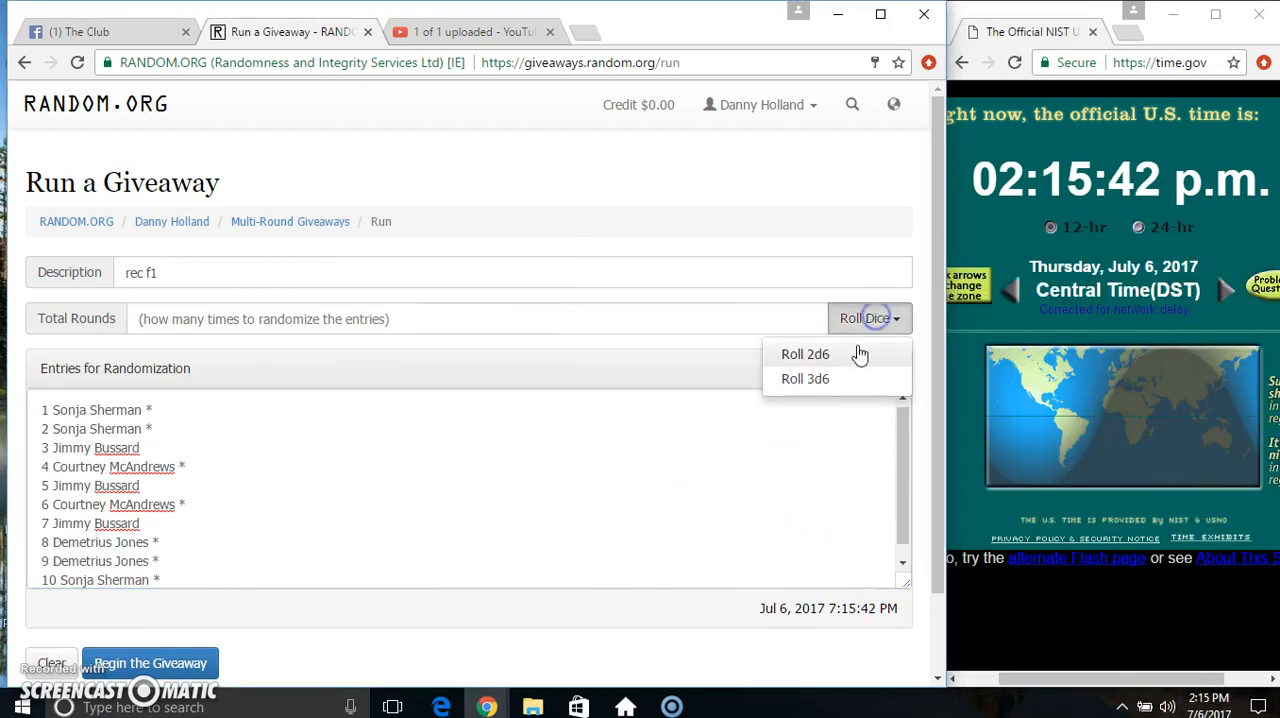
click(805, 354)
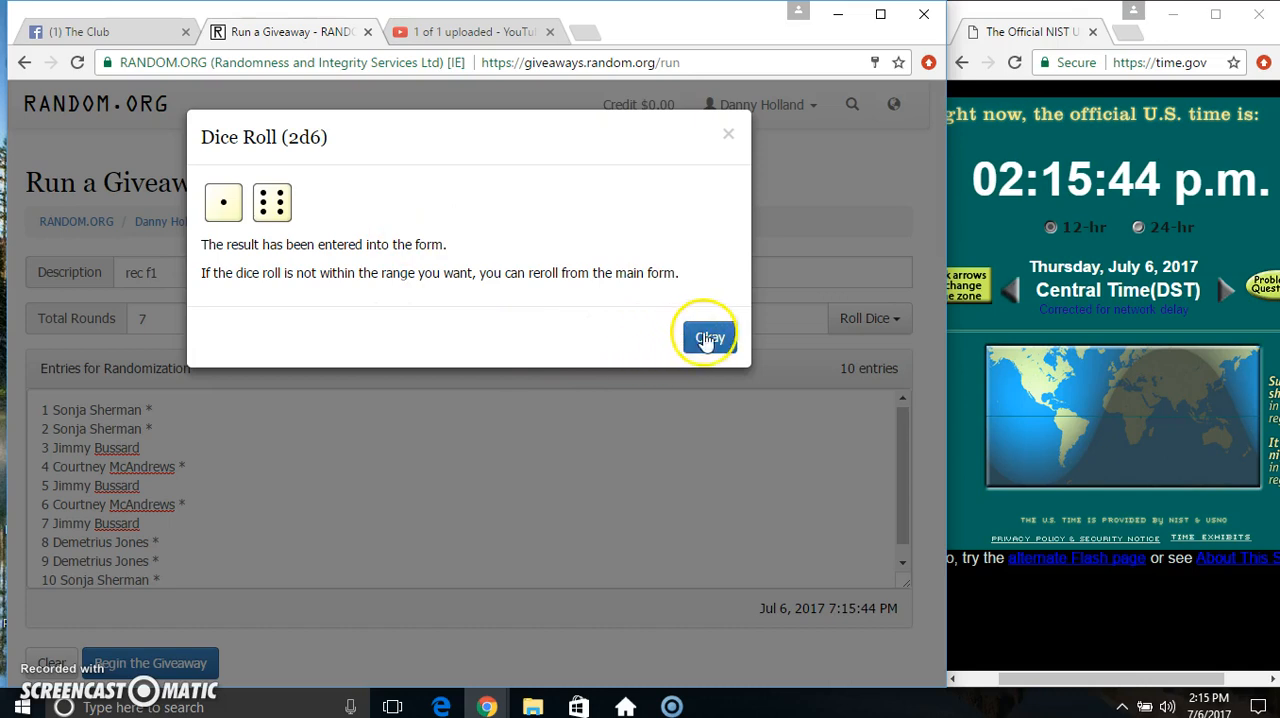
click(708, 336)
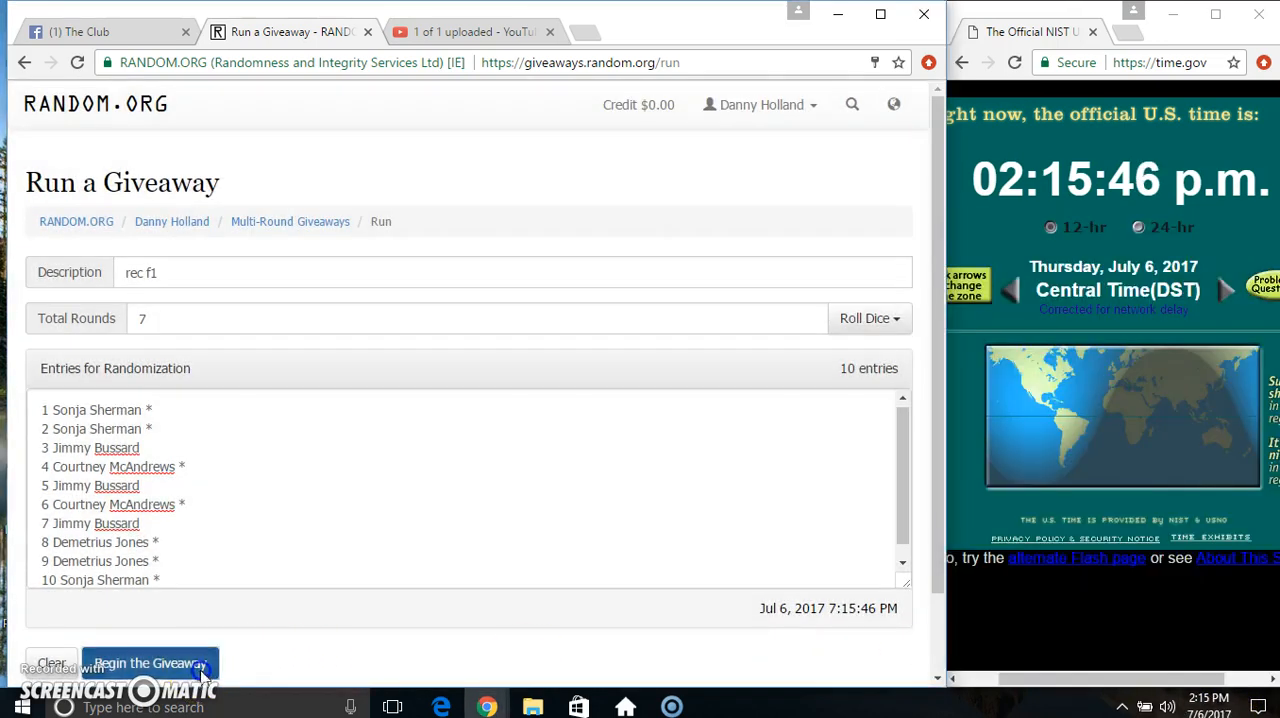
Begin the giveaway and run rounds until Round #6, leaving one round
click(150, 663)
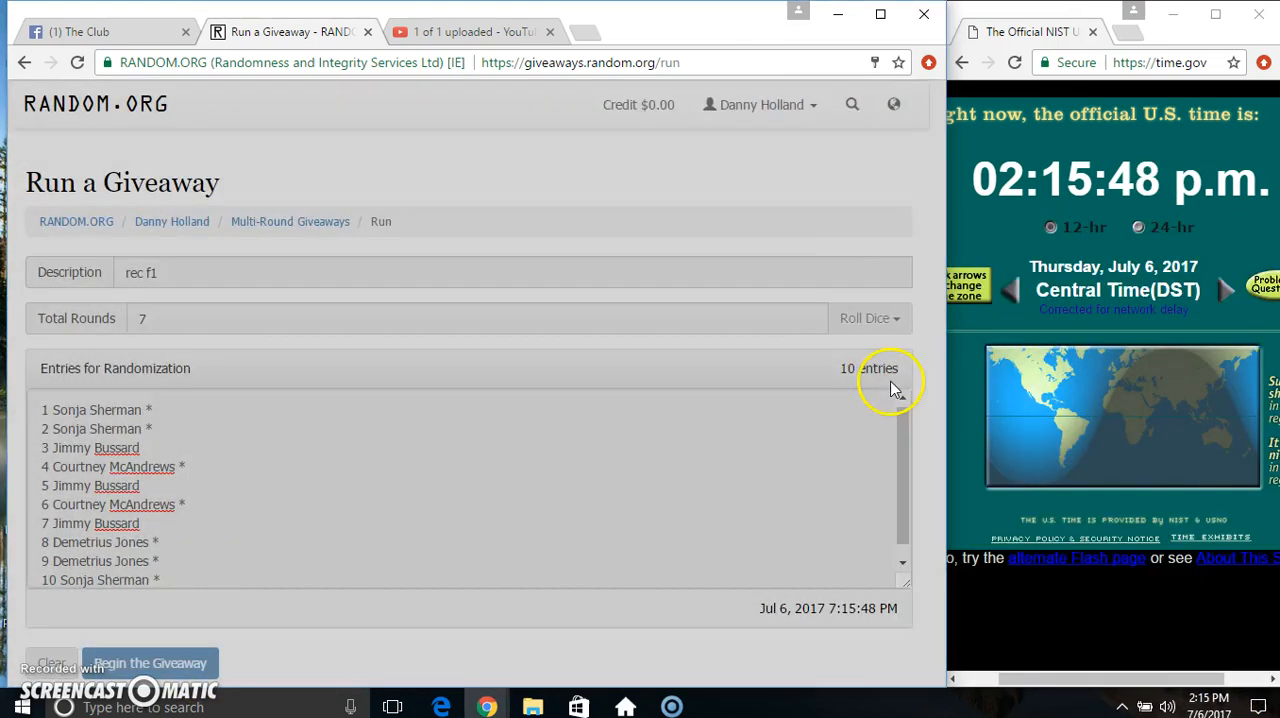
click(150, 663)
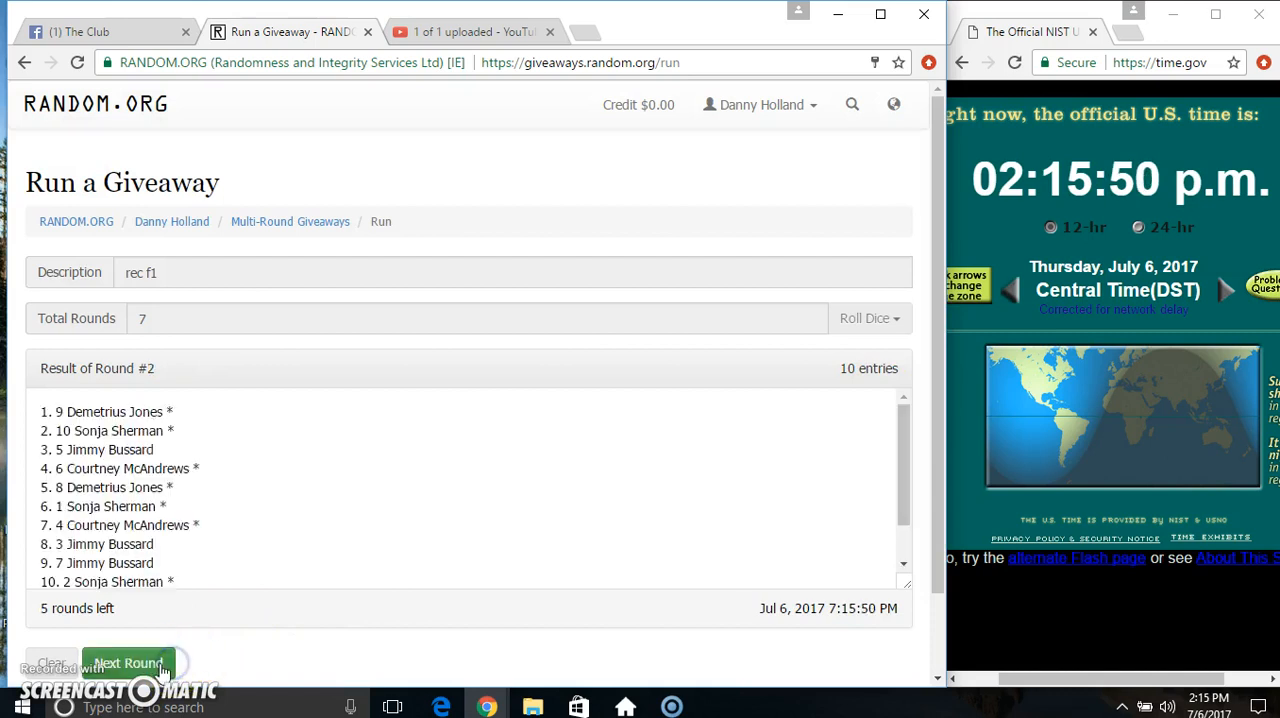
click(128, 663)
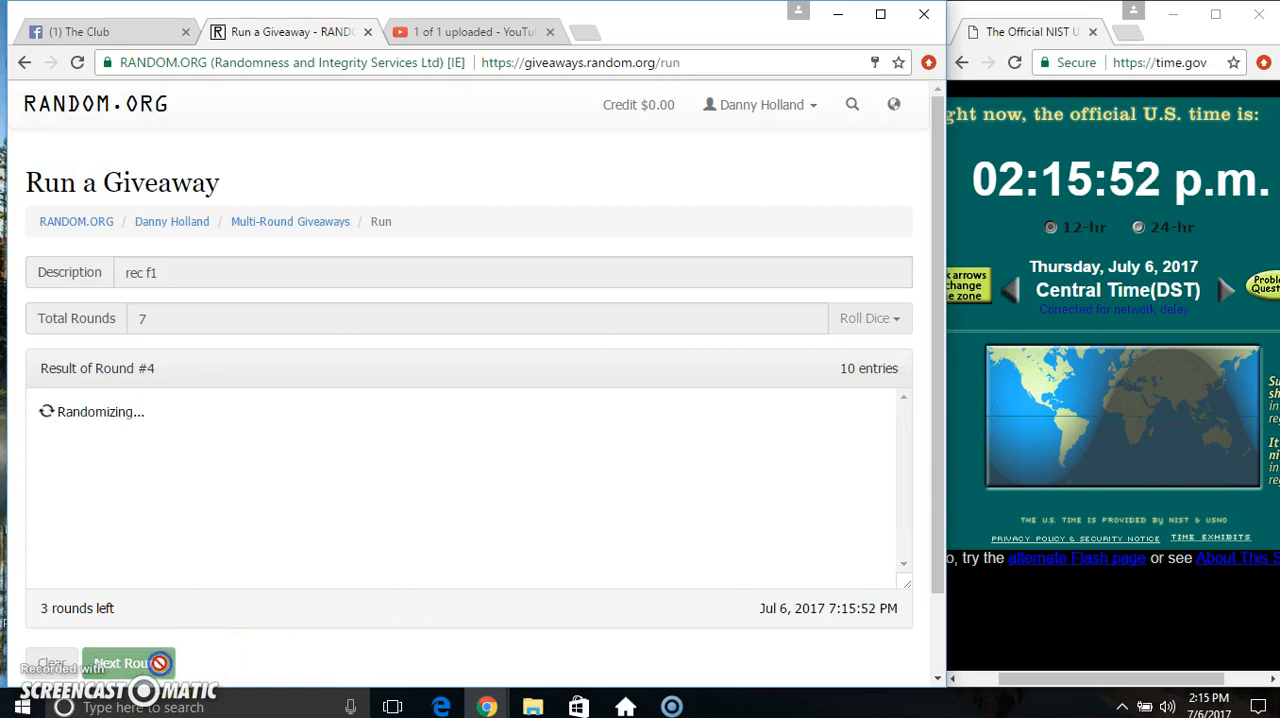
click(128, 663)
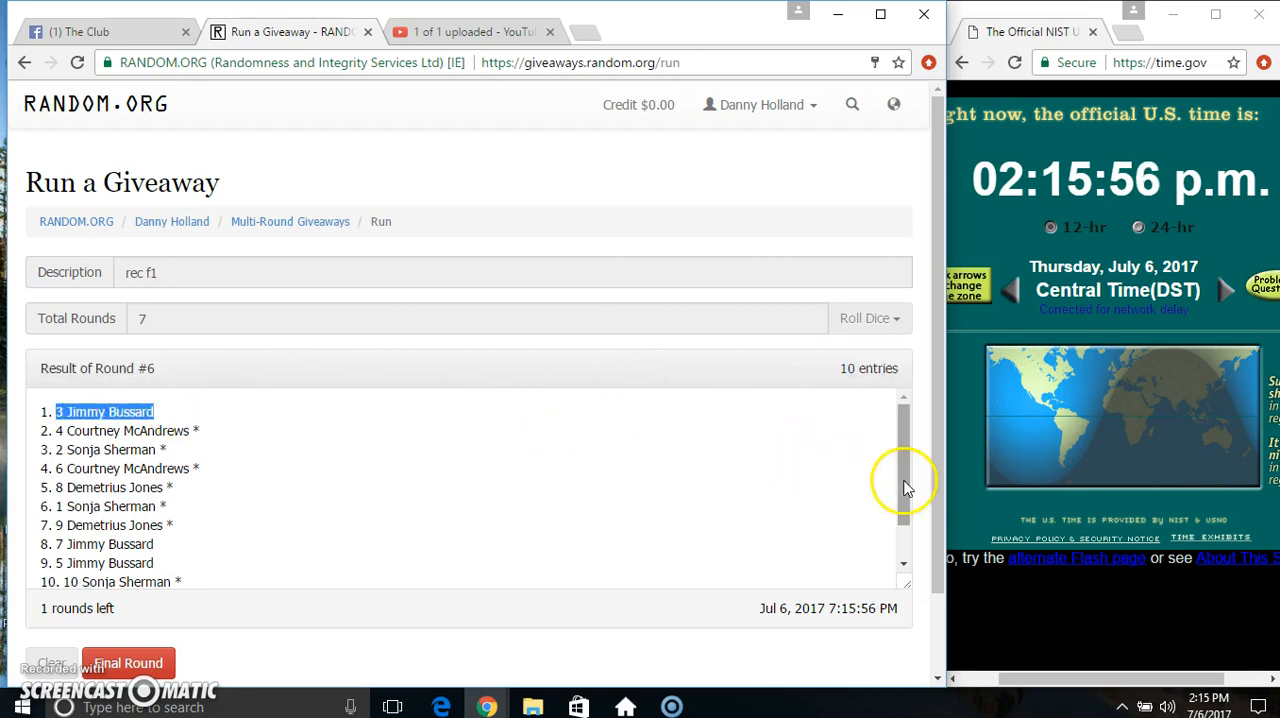
scroll(down, 3)
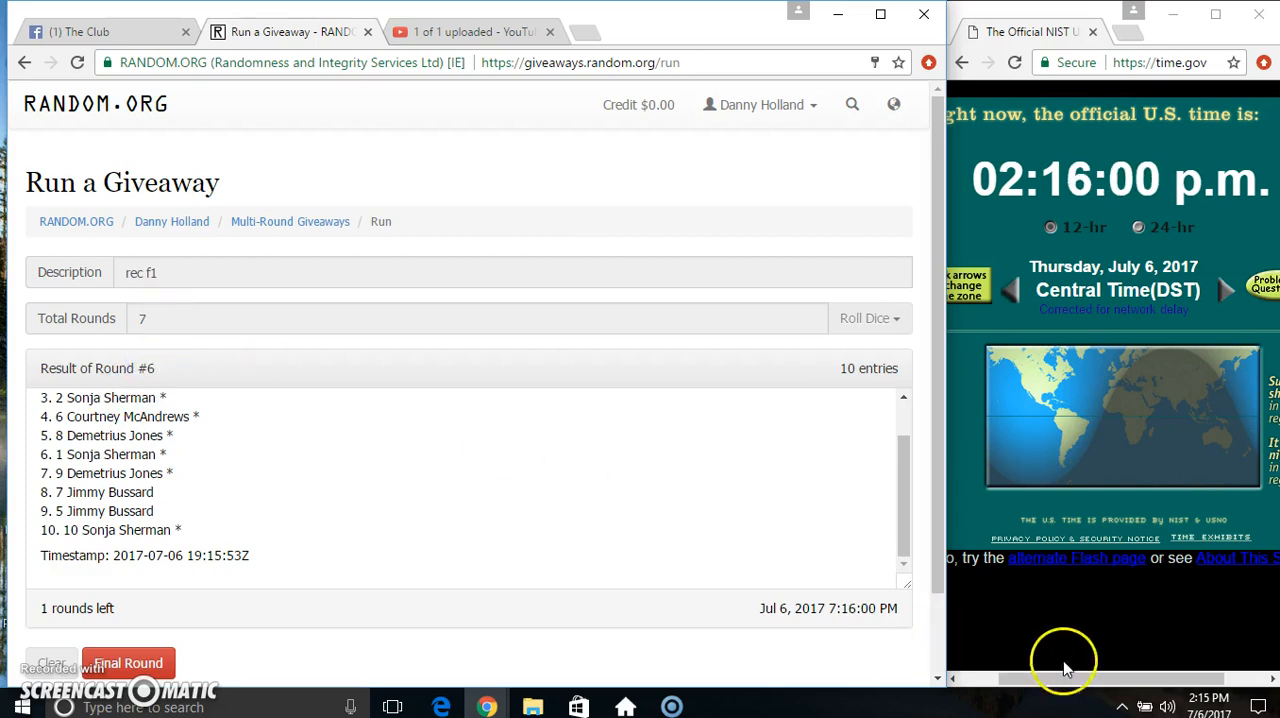
click(1178, 707)
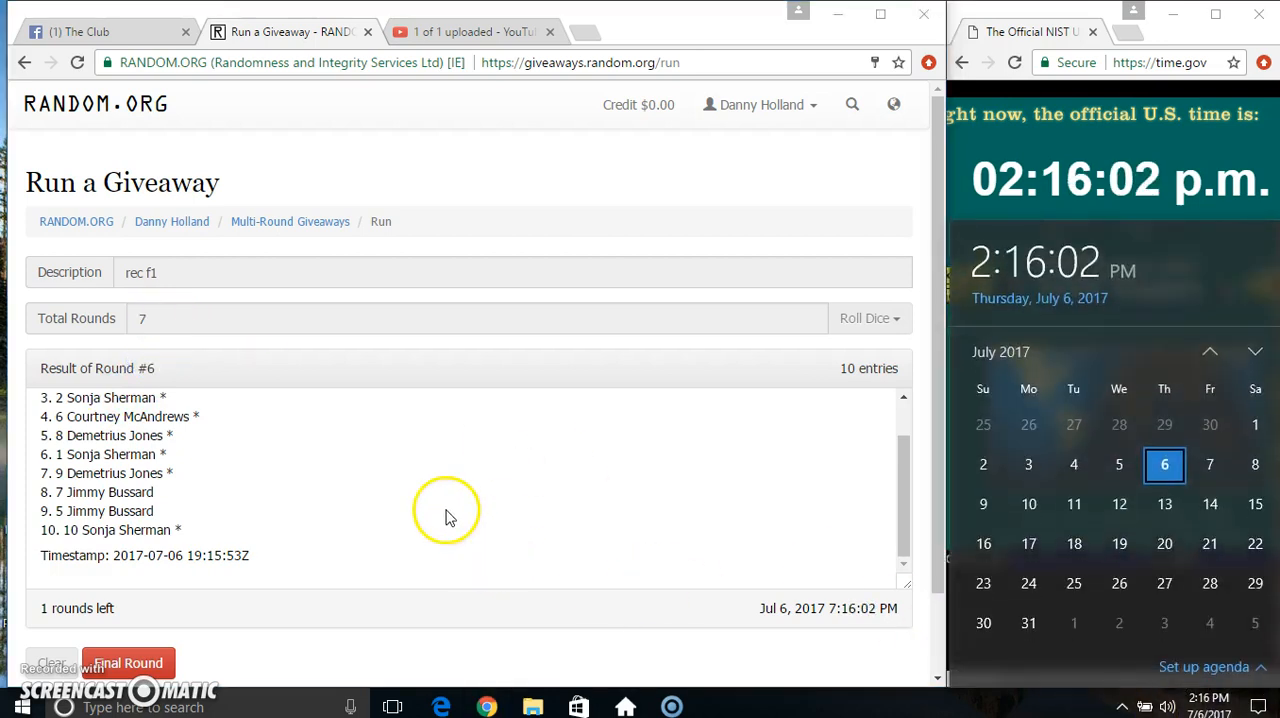
click(128, 663)
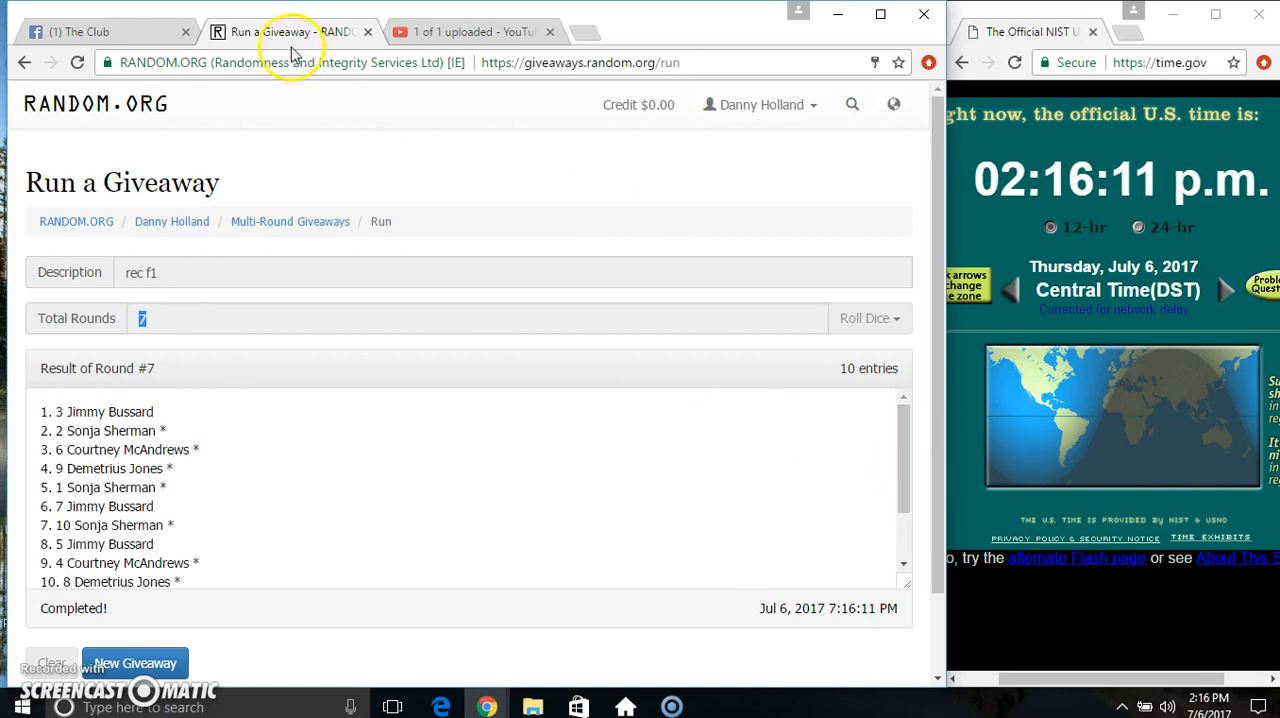
click(100, 31)
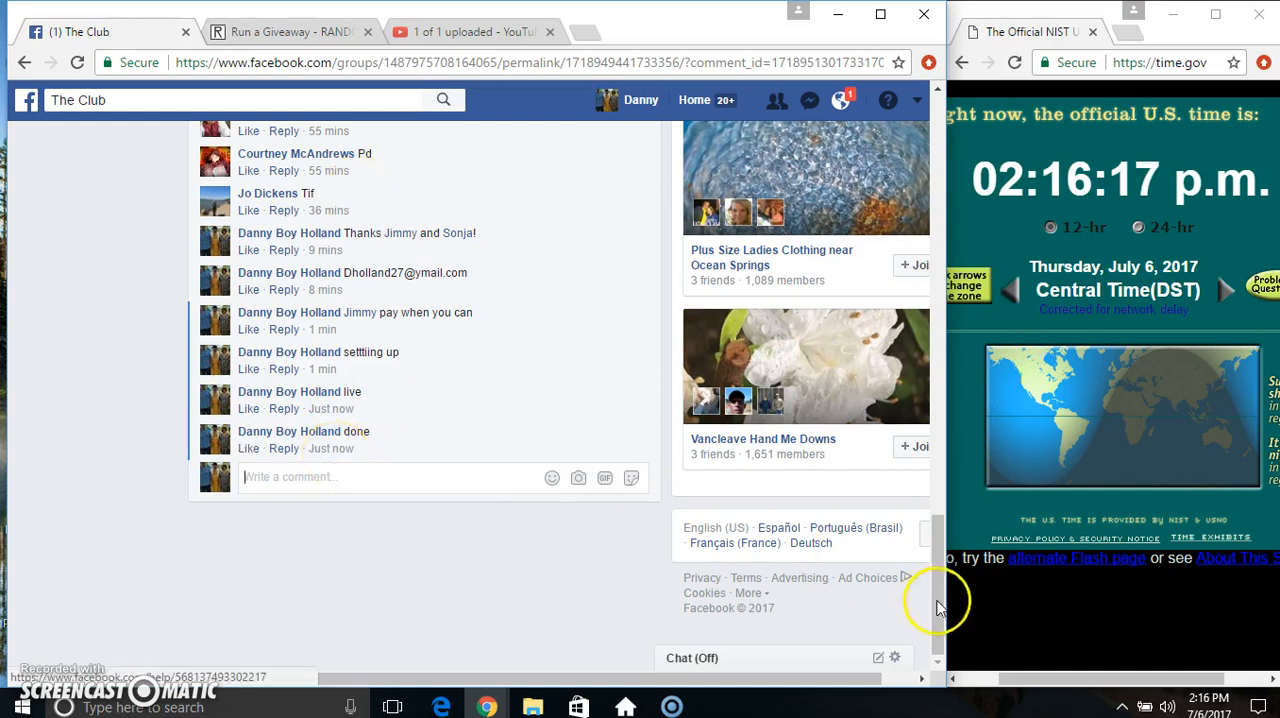
mouse_move(100, 497)
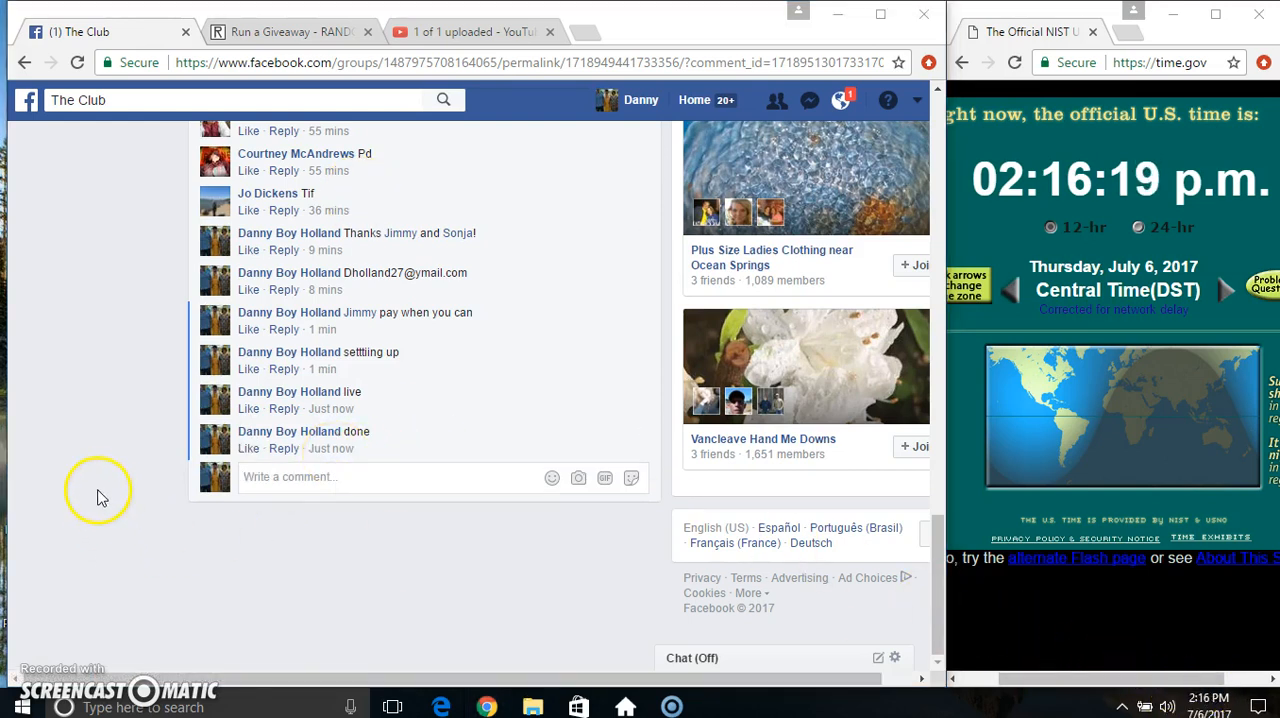